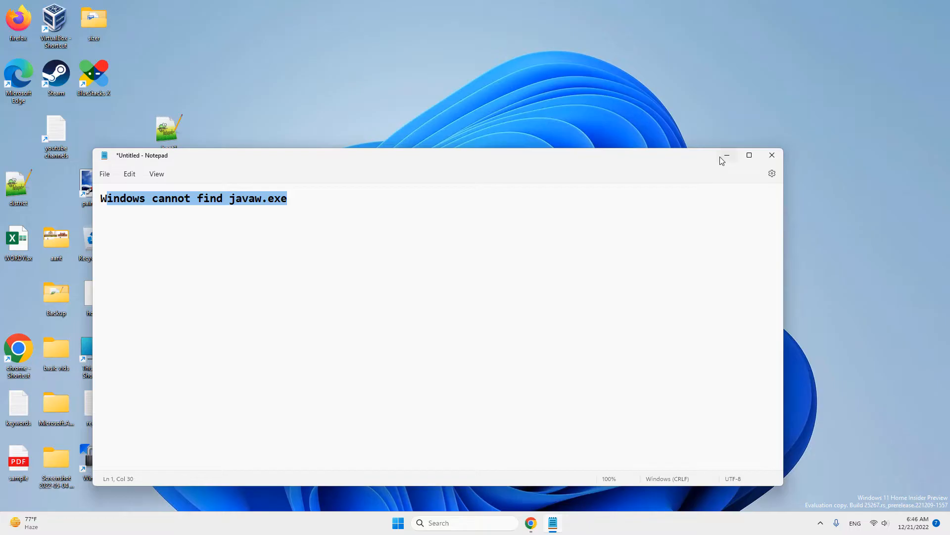
# Minimize the Notepad note about the missing javaw.exe.
pyautogui.click(726, 155)
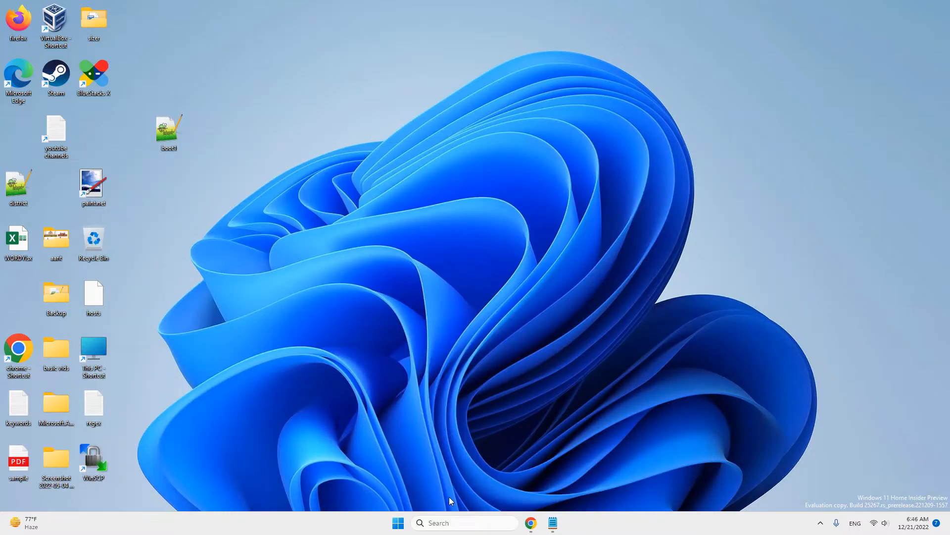
# Search Windows for sysdm.cpl to launch System Properties.
pyautogui.click(463, 523)
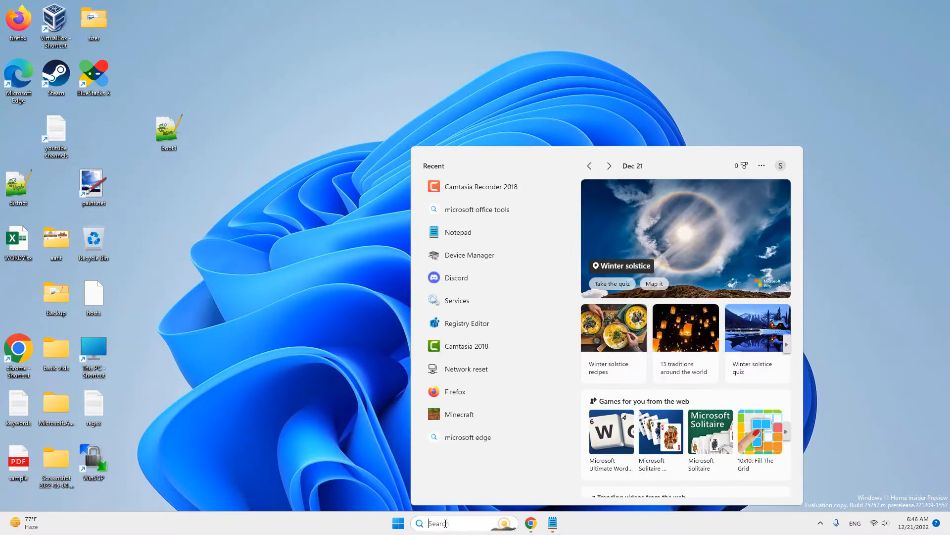
pyautogui.write('SYSD')
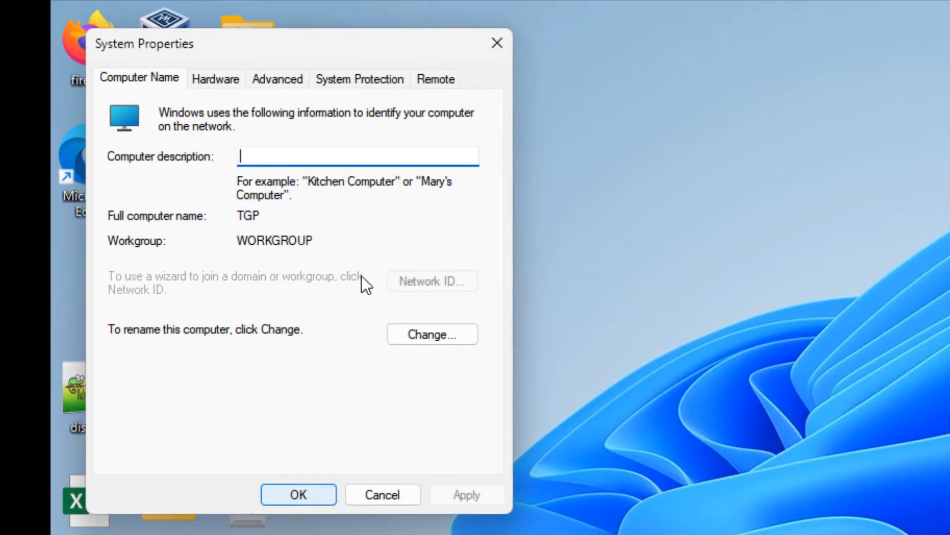
# Open Environment Variables from the Advanced tab of System Properties.
pyautogui.click(277, 79)
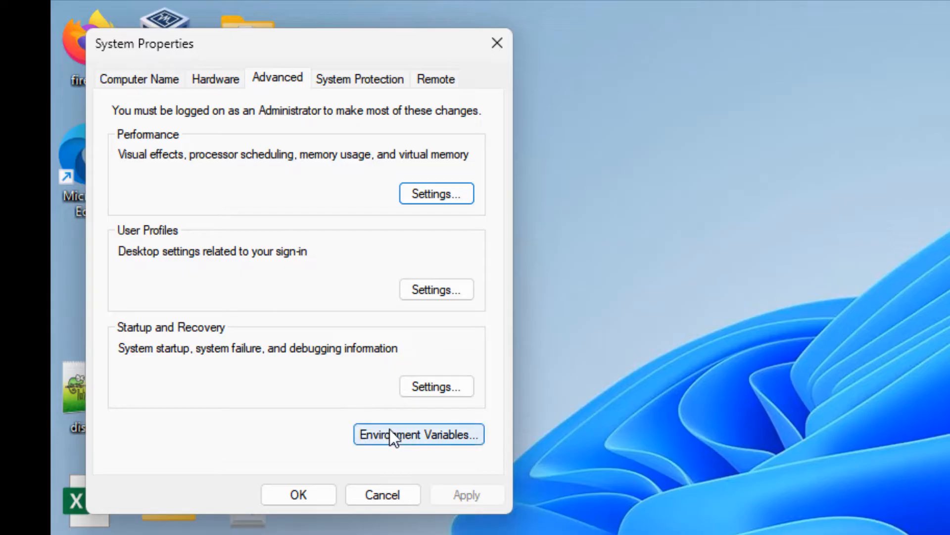
pyautogui.click(419, 434)
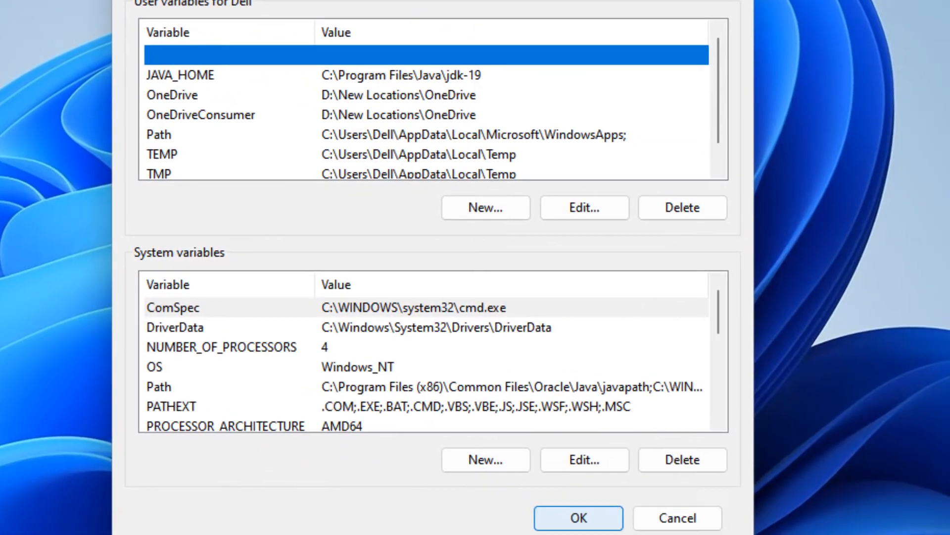
pyautogui.moveTo(197, 262)
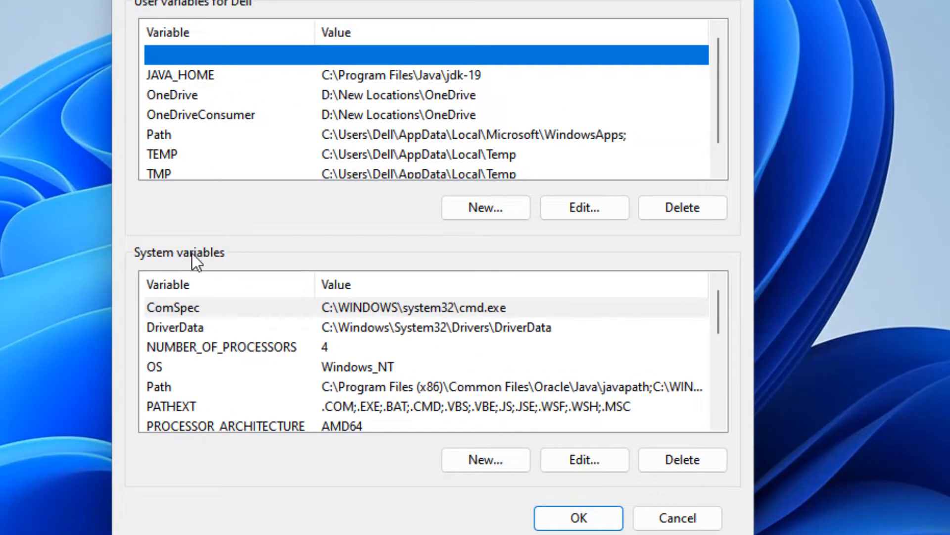
# Edit the system Path variable and add a new blank entry.
pyautogui.click(159, 386)
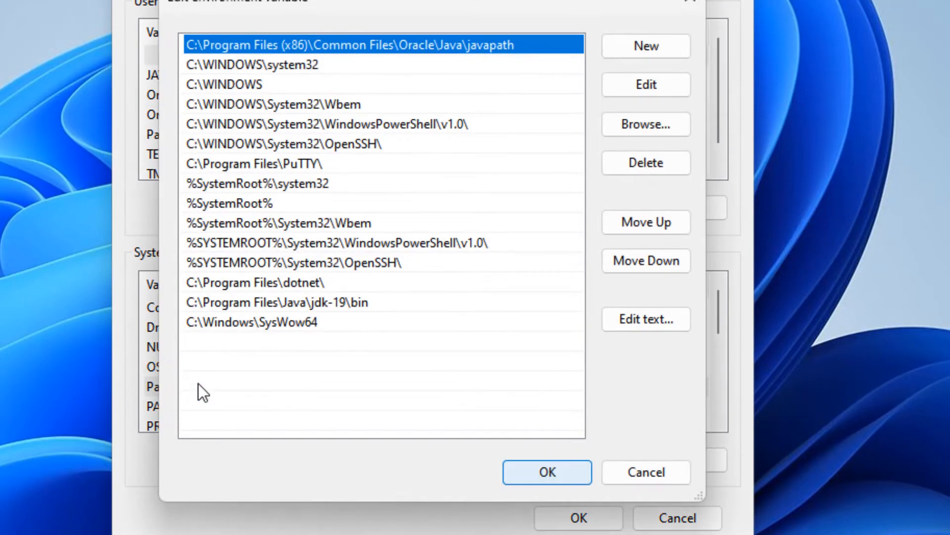
pyautogui.moveTo(302, 347)
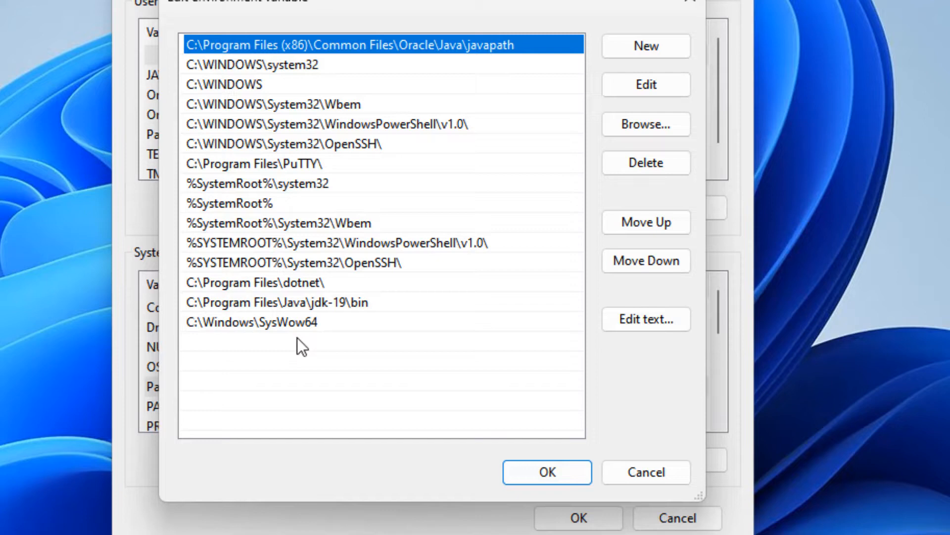
pyautogui.moveTo(606, 108)
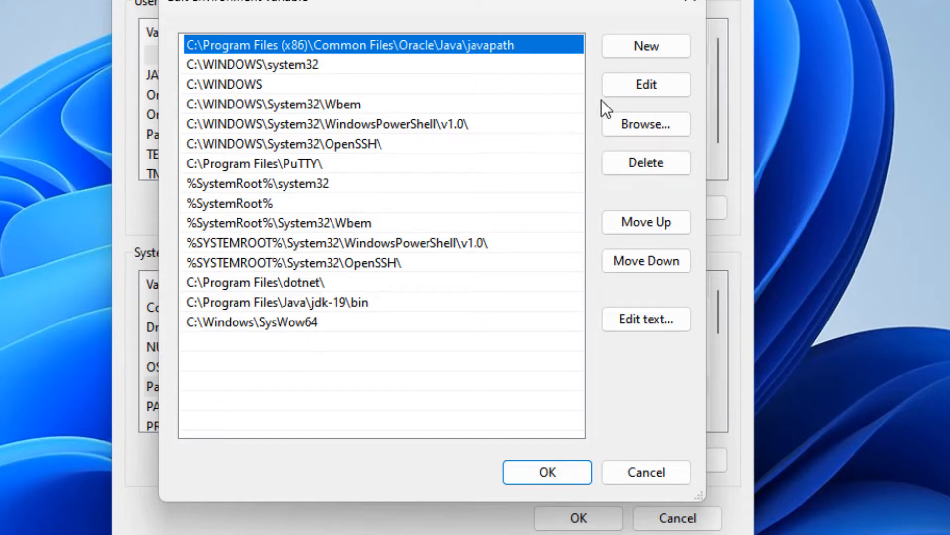
pyautogui.moveTo(645, 46)
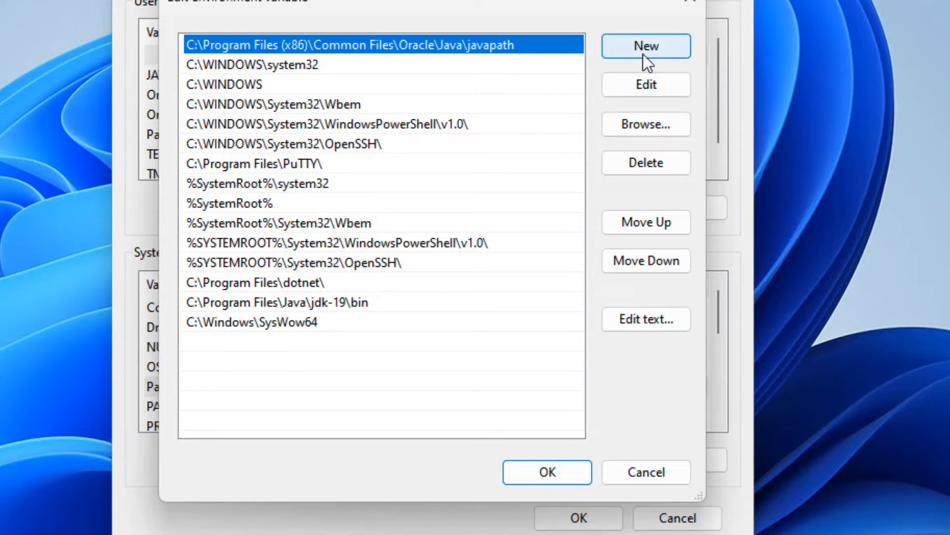
pyautogui.click(646, 46)
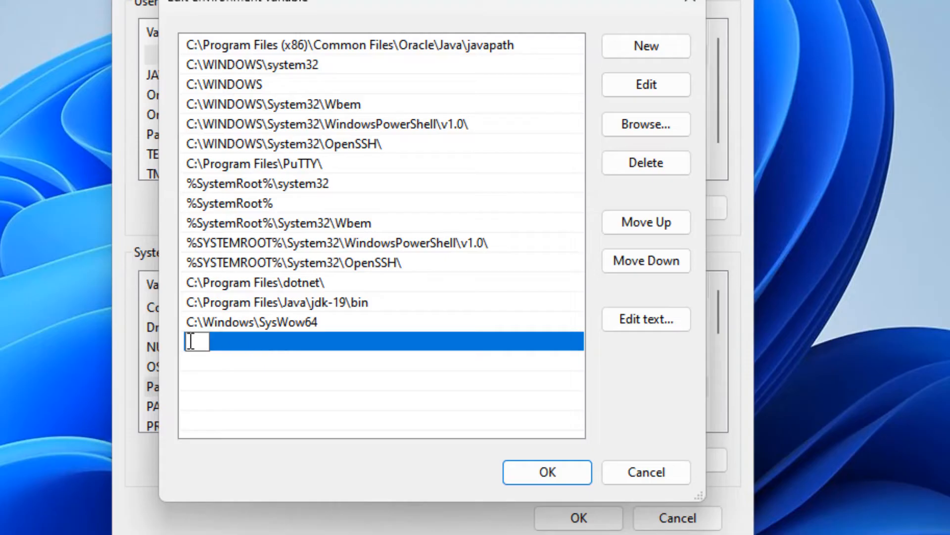
pyautogui.moveTo(209, 364)
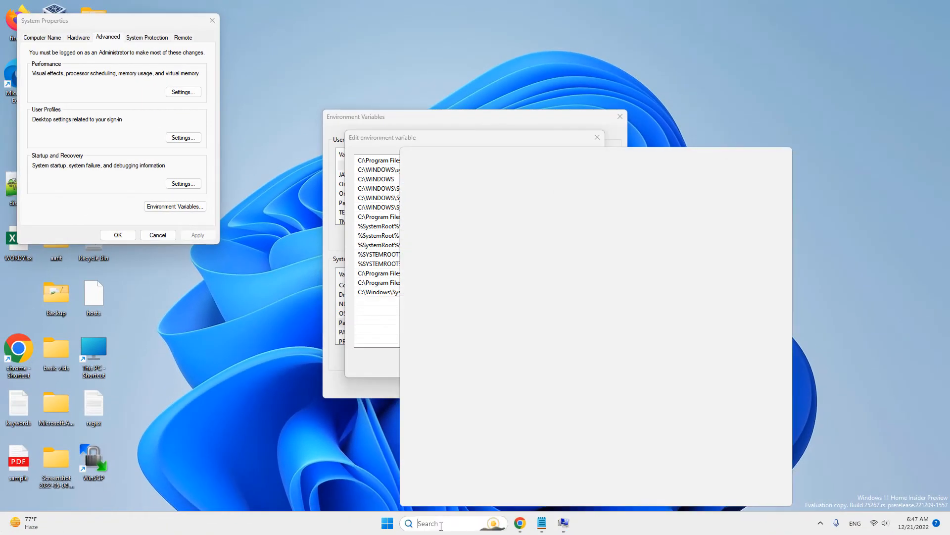
# Search for javaw and open its file location.
pyautogui.write('ja')
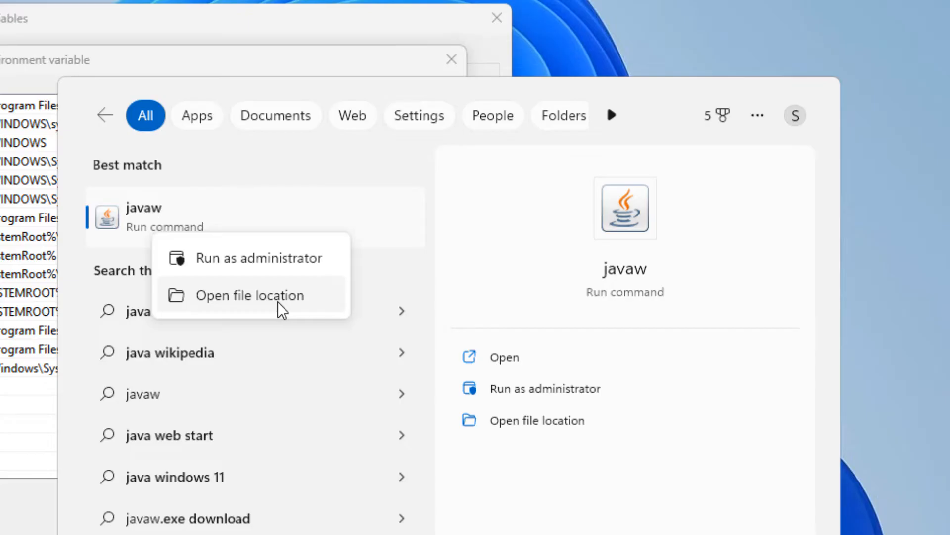
pyautogui.click(249, 295)
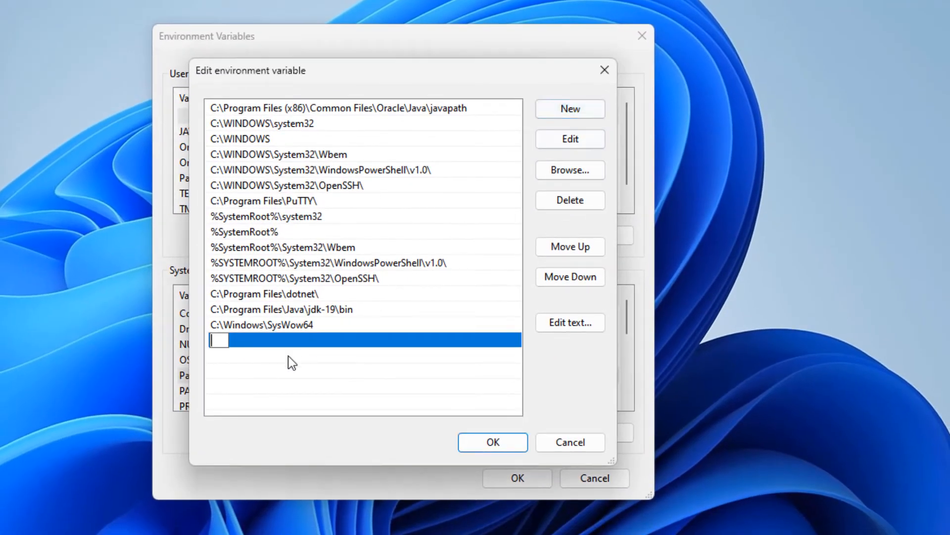
# Enter C:\Program Files (x86)\Common Files\Oracle\Java\javapath as the new Path entry.
pyautogui.write('C:\\Program Files (x86)\\Common Files\\Oracle\\Java\\javapath')
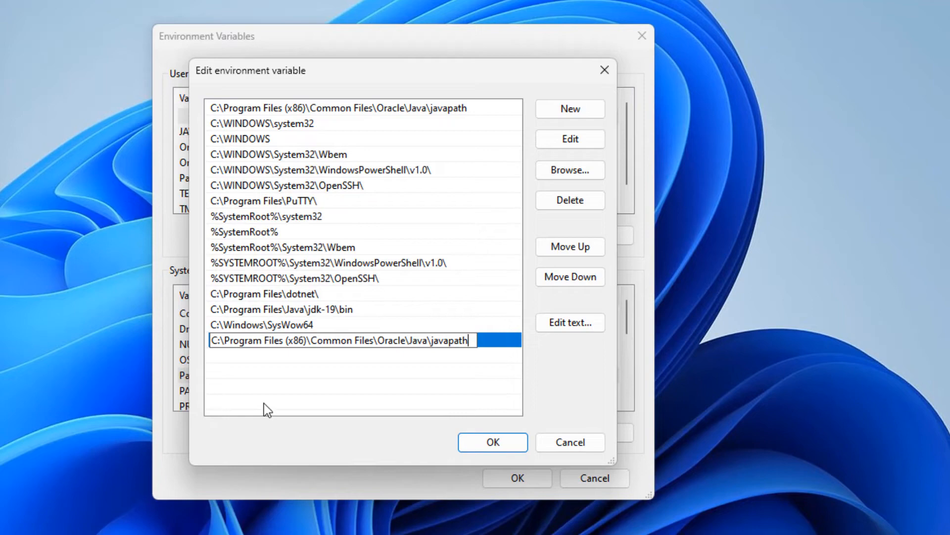
pyautogui.click(493, 442)
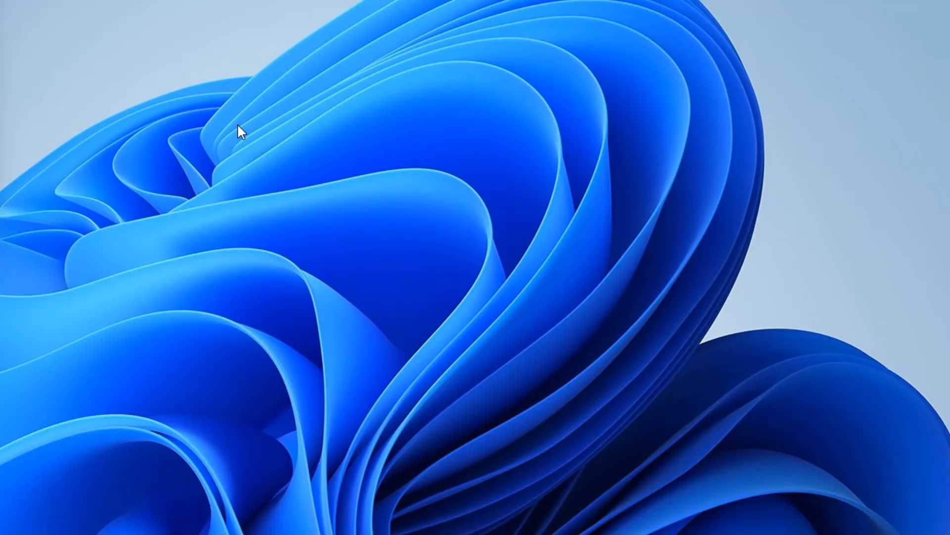
pyautogui.moveTo(194, 398)
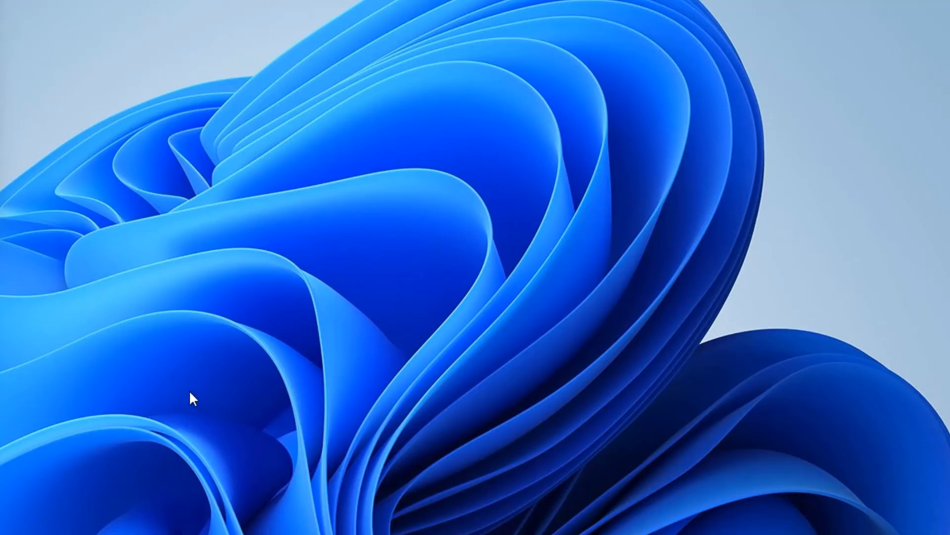